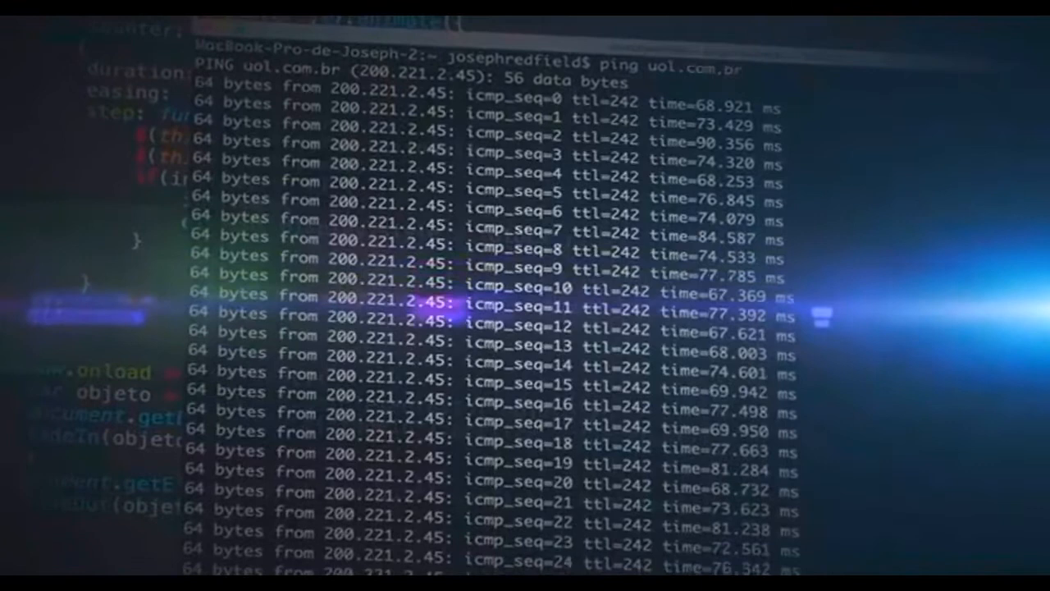
{"action": "scroll", "scroll_direction": "down", "scroll_amount": 3}
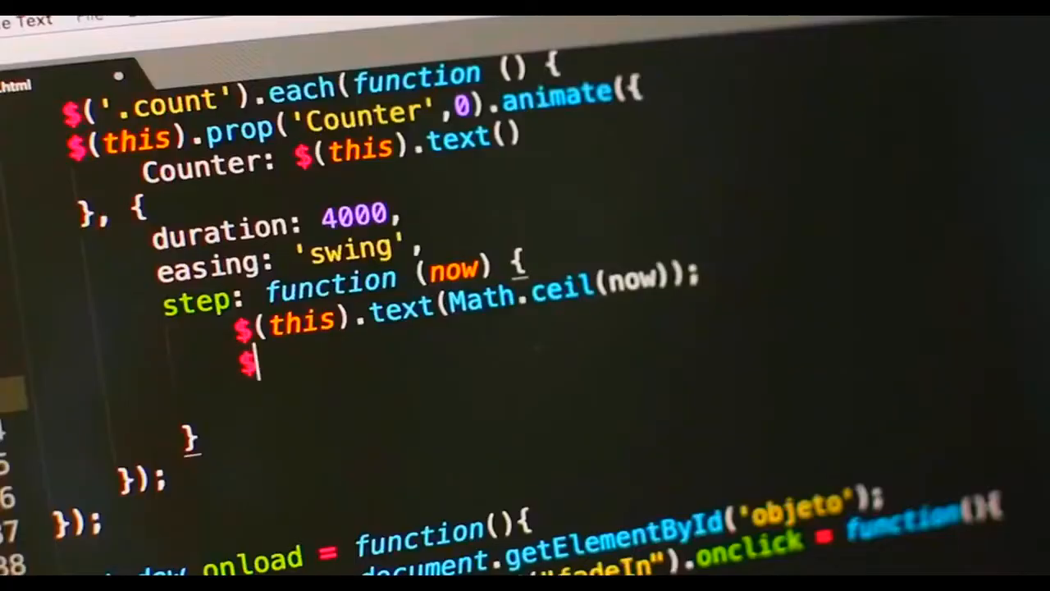
{"action": "type", "text": "$(this)"}
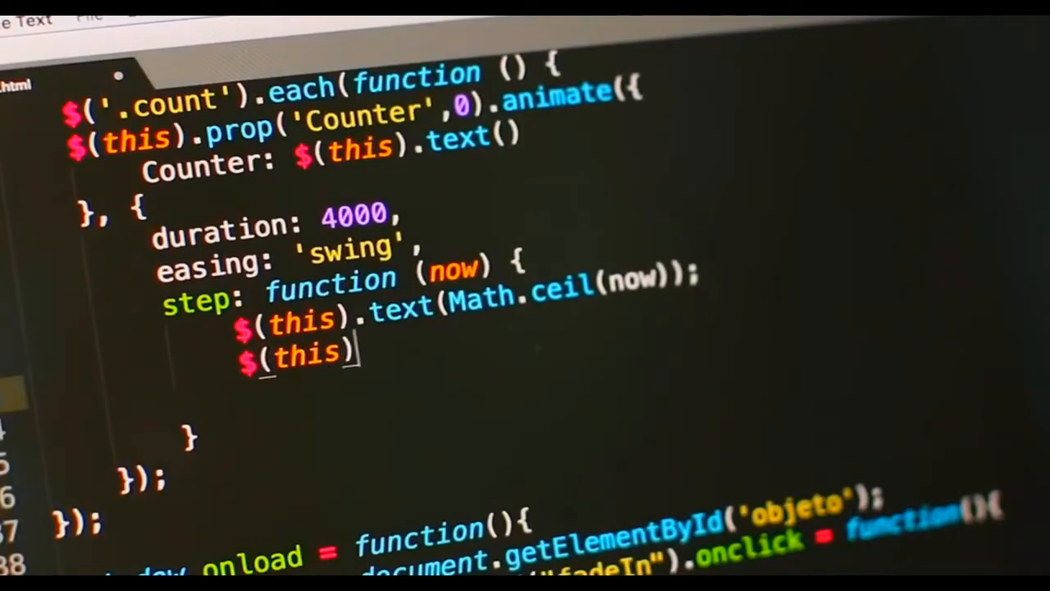
{"action": "type", "text": ".html();"}
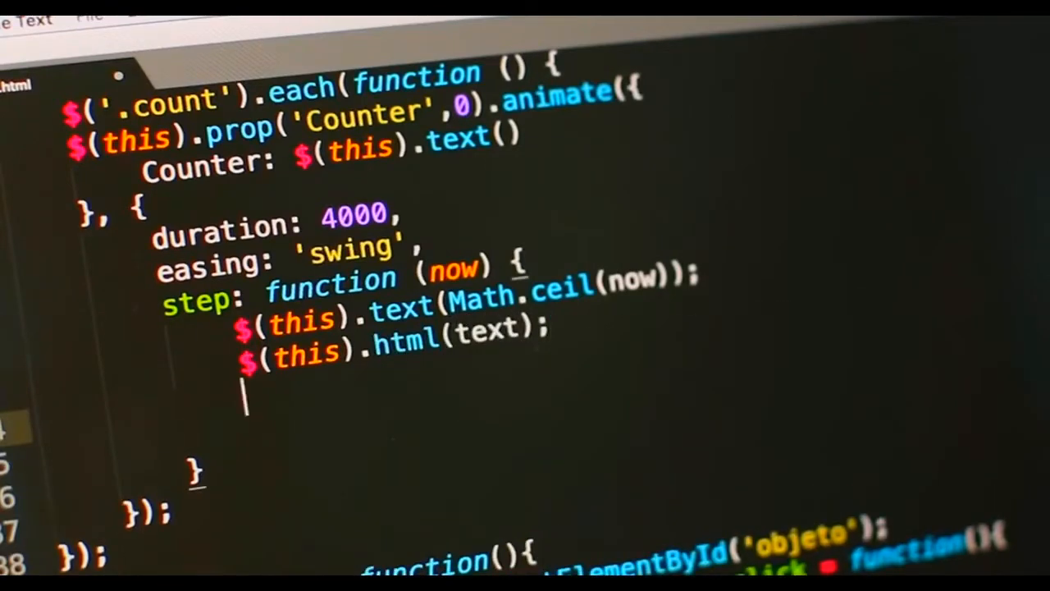
{"action": "type", "text": "if()"}
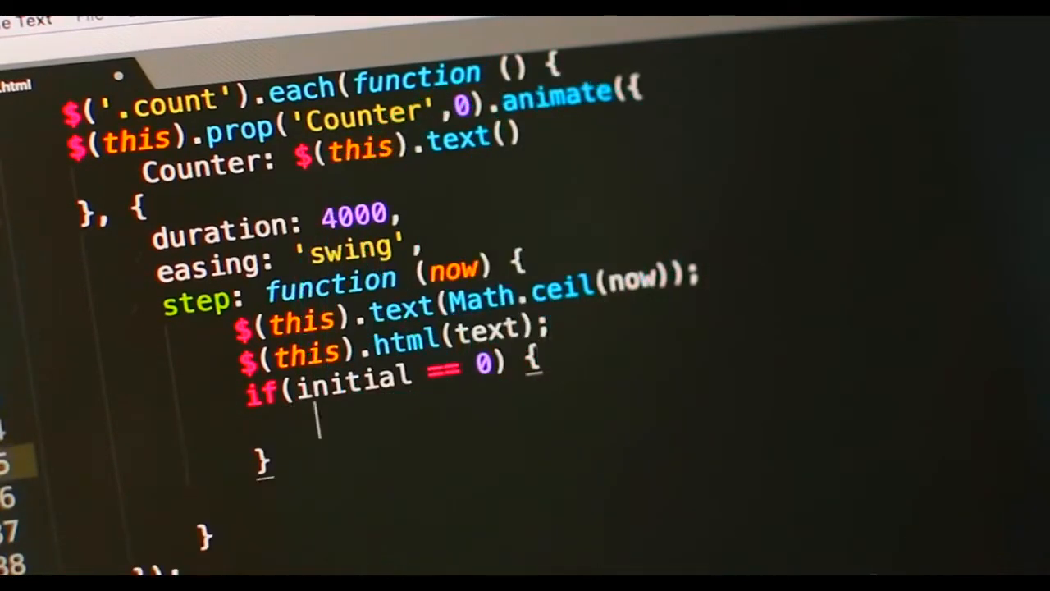
{"action": "type", "text": "increment = 2;"}
{"action": "type", "text": "element.display."}
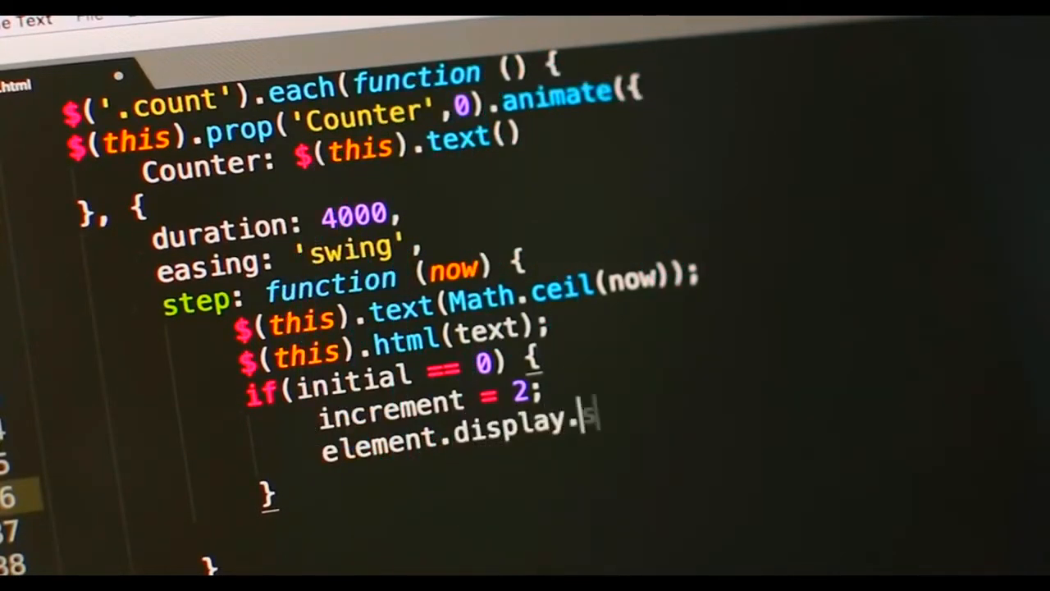
{"action": "type", "text": "style"}
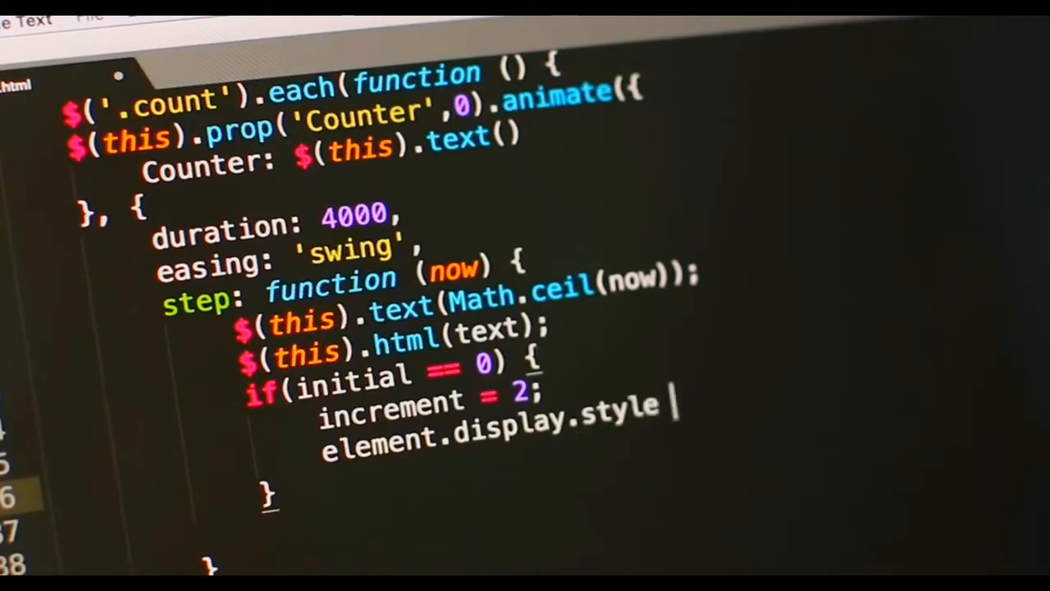